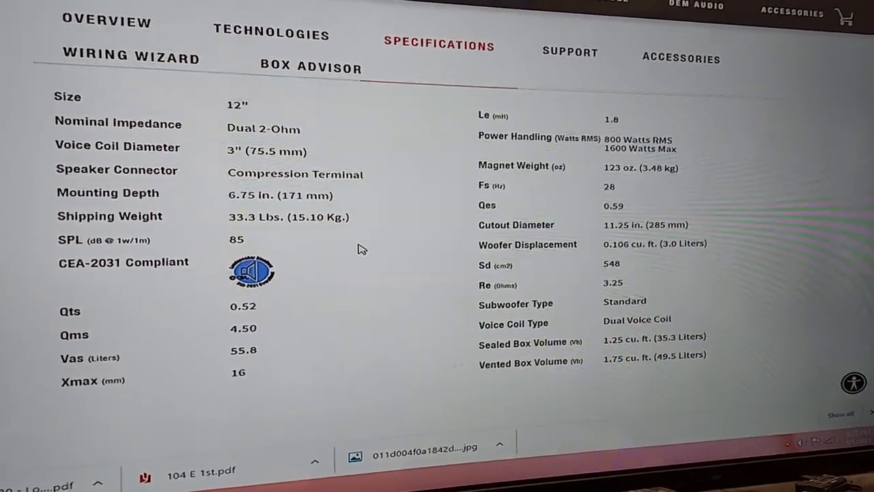
{"action": "scroll", "scroll_direction": "down", "scroll_amount": 3}
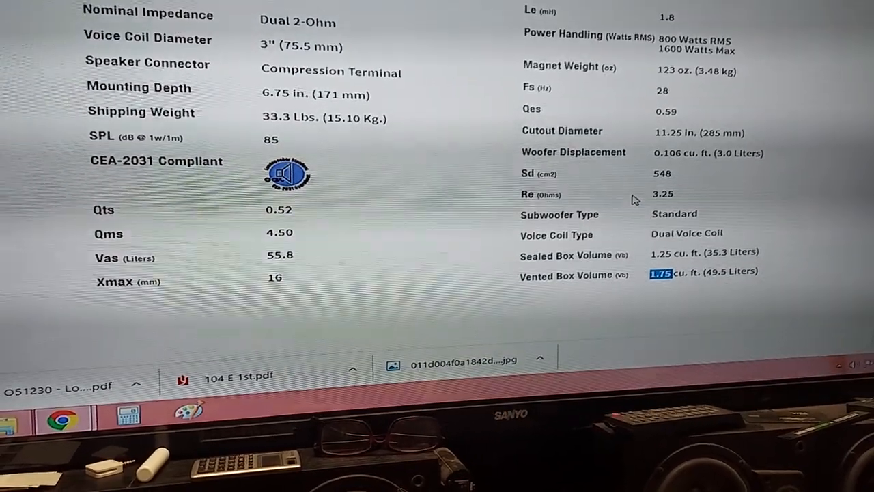
{"action": "scroll", "scroll_direction": "up", "scroll_amount": 3}
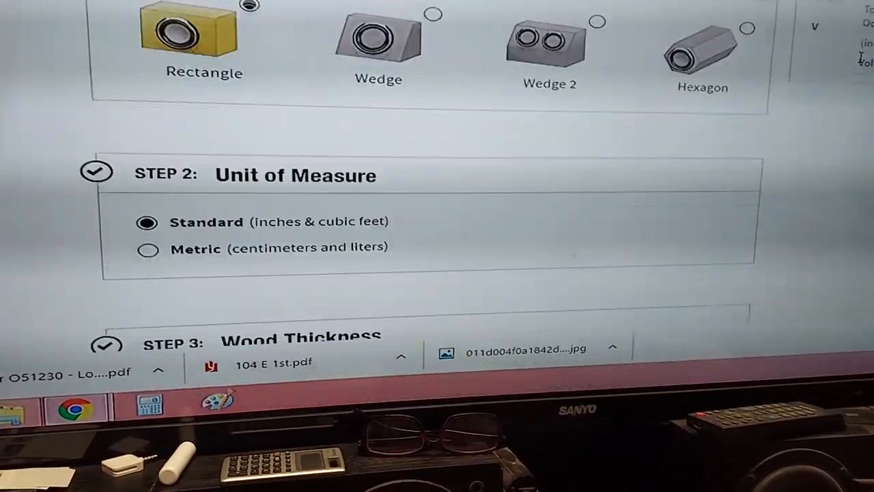
{"action": "scroll", "scroll_direction": "down", "scroll_amount": 3}
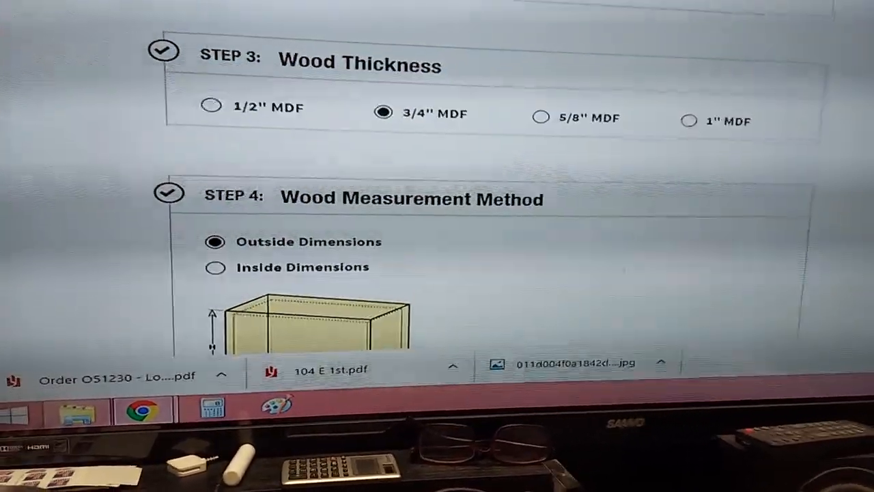
{"action": "scroll", "scroll_direction": "down", "scroll_amount": 3}
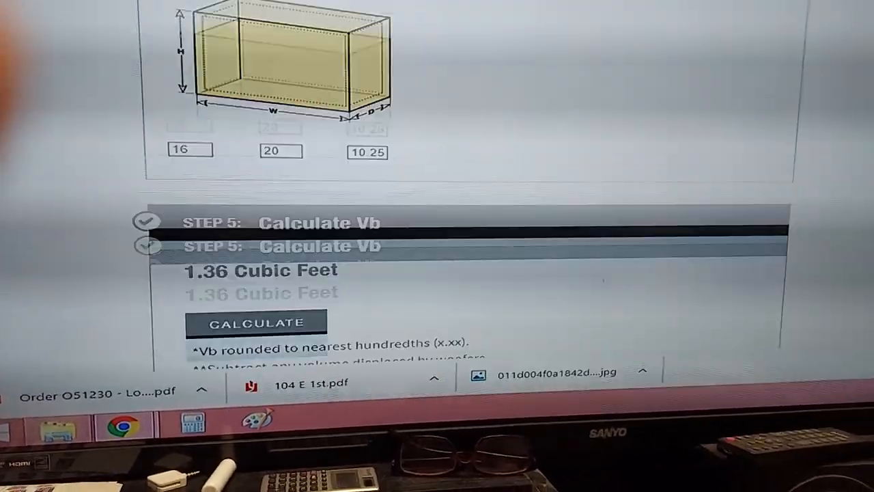
{"action": "scroll", "scroll_direction": "up", "scroll_amount": 3}
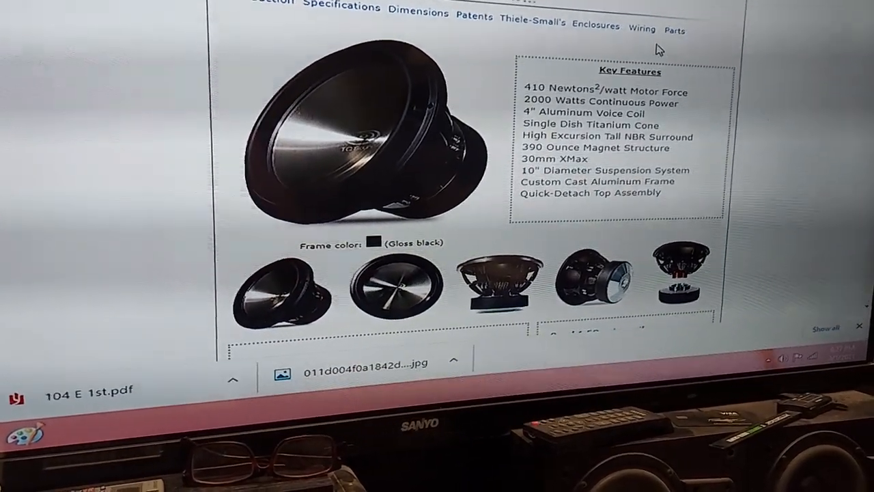
{"action": "scroll", "scroll_direction": "down", "scroll_amount": 3}
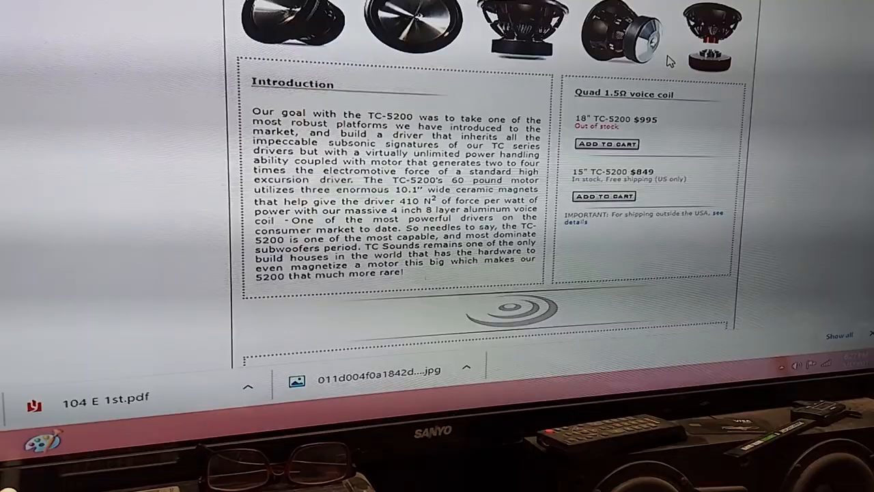
{"action": "scroll", "scroll_direction": "down", "scroll_amount": 3}
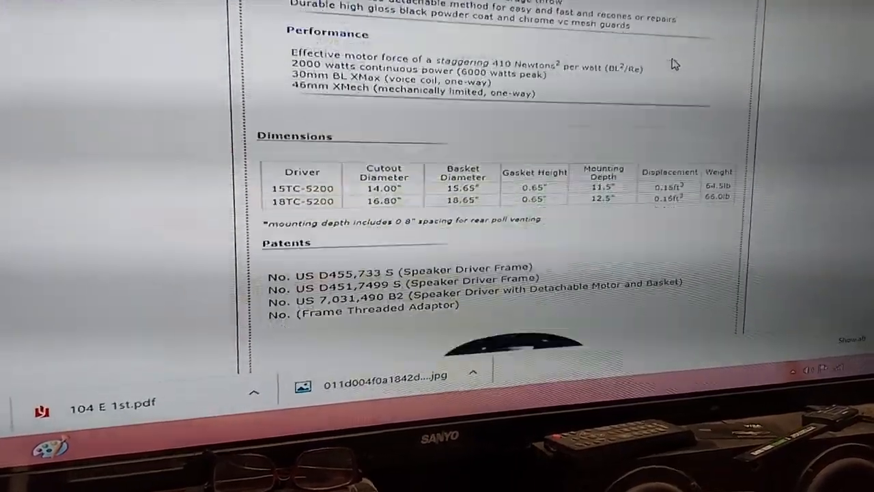
{"action": "scroll", "scroll_direction": "down", "scroll_amount": 3}
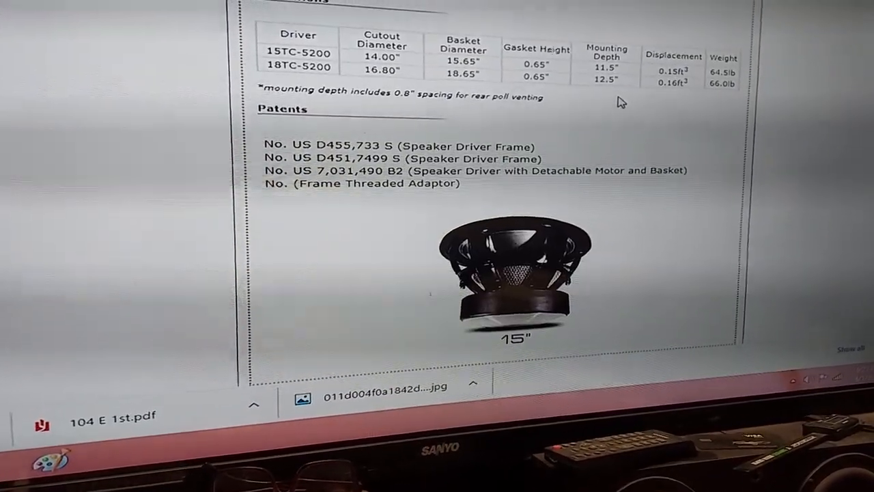
{"action": "scroll", "scroll_direction": "down", "scroll_amount": 3}
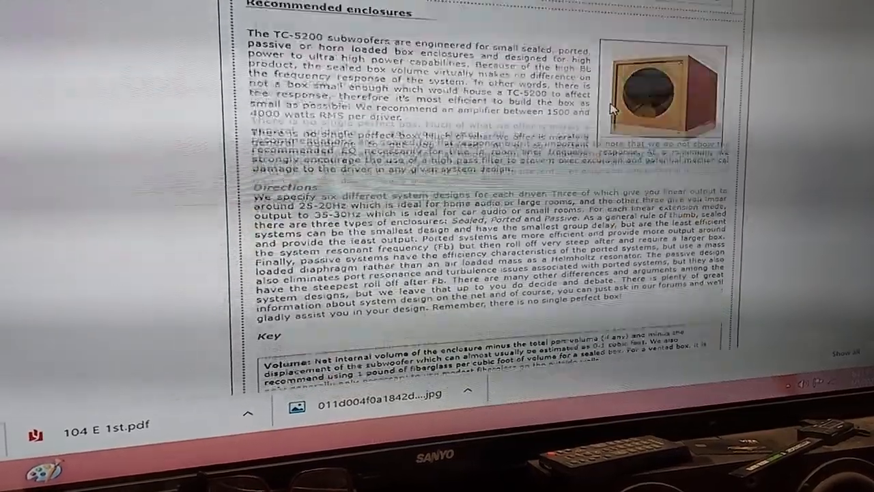
{"action": "scroll", "scroll_direction": "down", "scroll_amount": 3}
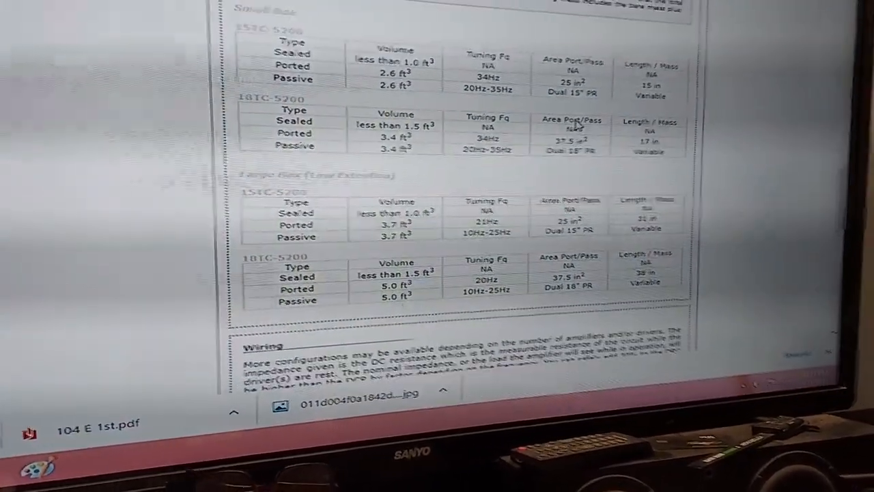
{"action": "scroll", "scroll_direction": "down", "scroll_amount": 3}
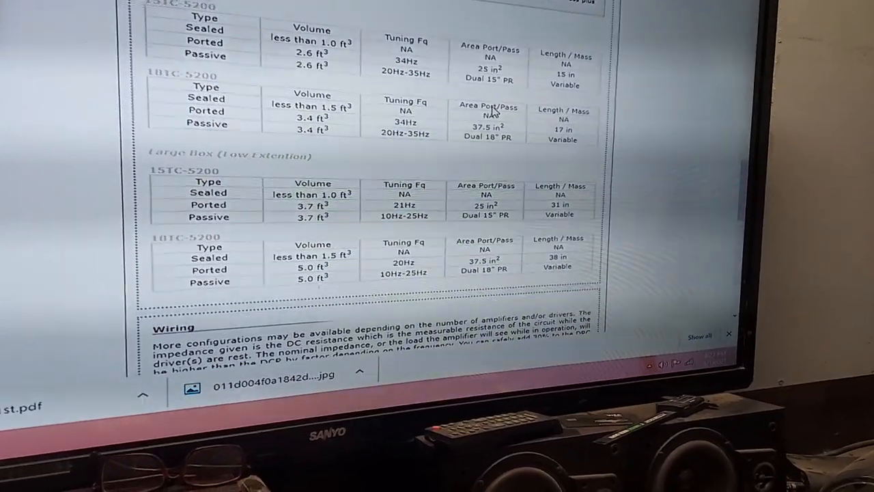
{"action": "scroll", "scroll_direction": "down", "scroll_amount": 3}
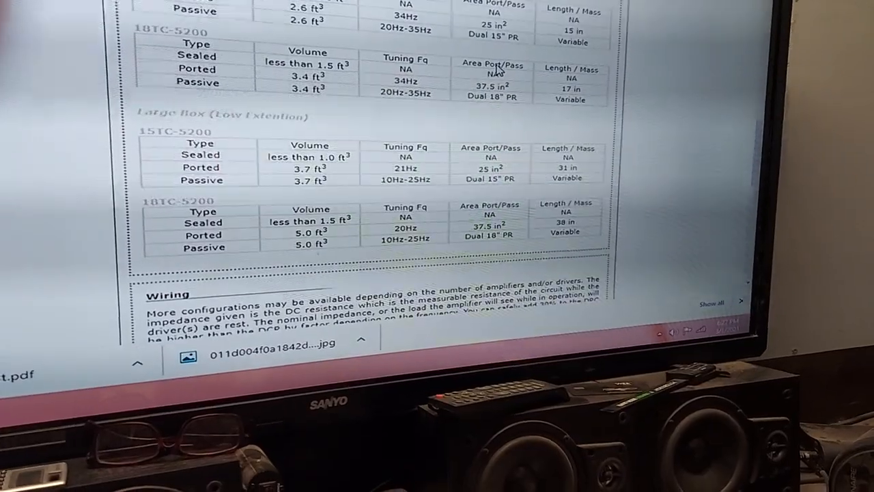
{"action": "scroll", "scroll_direction": "down", "scroll_amount": 3}
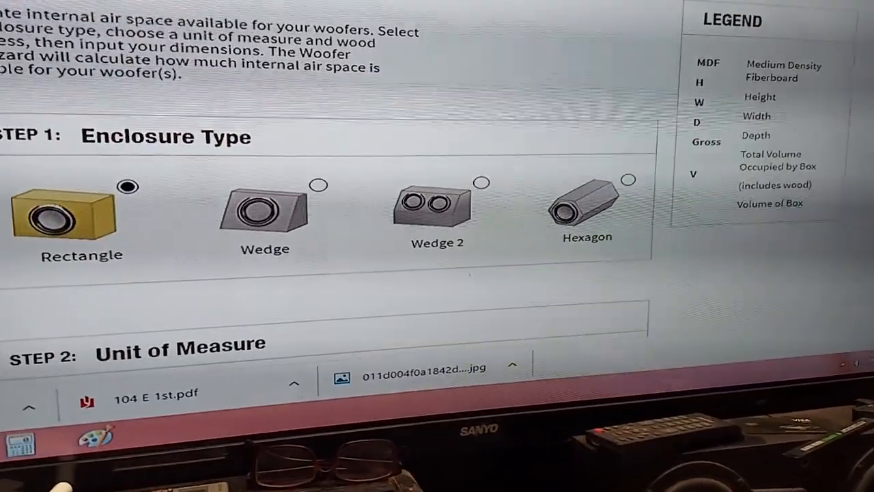
{"action": "scroll", "scroll_direction": "down", "scroll_amount": 3}
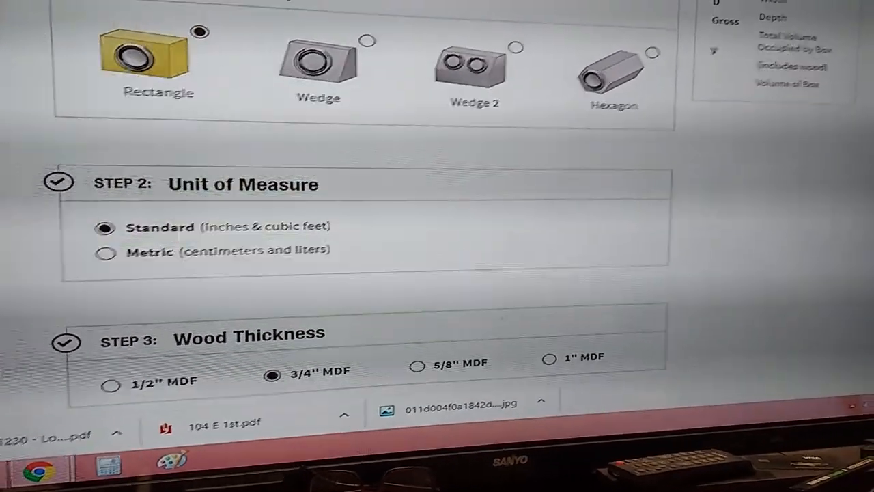
{"action": "scroll", "scroll_direction": "up", "scroll_amount": 3}
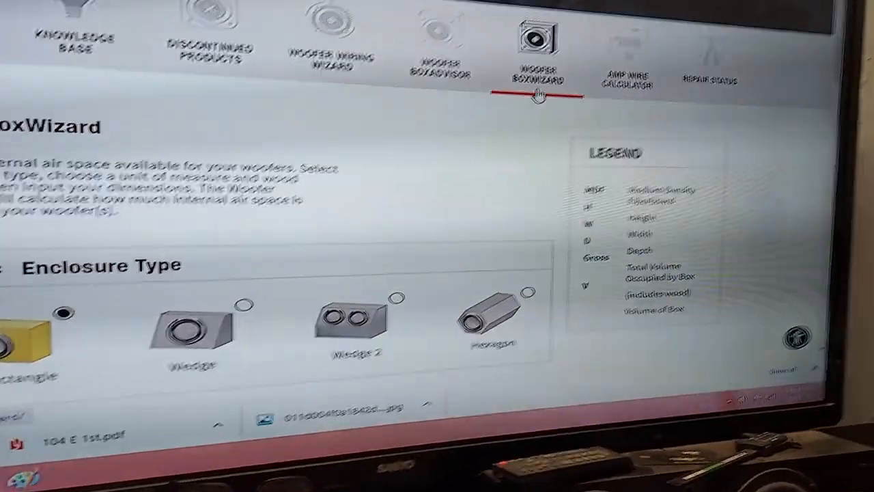
{"action": "scroll", "scroll_direction": "down", "scroll_amount": 3}
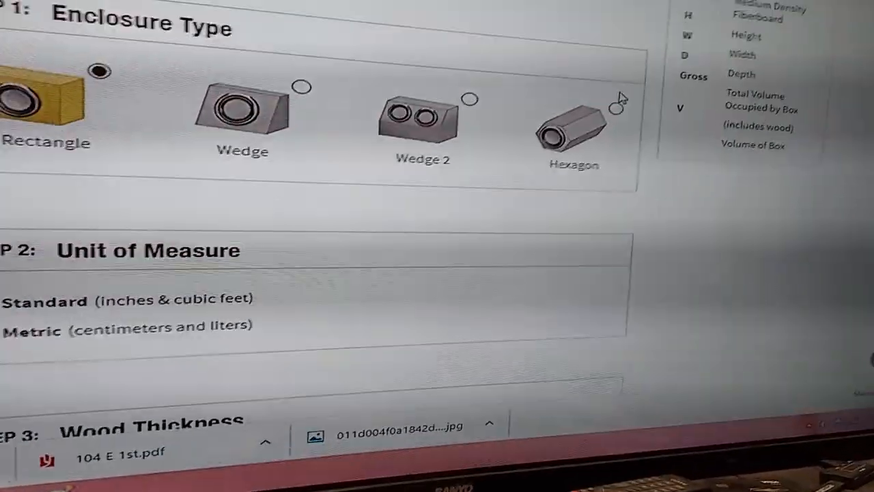
{"action": "scroll", "scroll_direction": "down", "scroll_amount": 3}
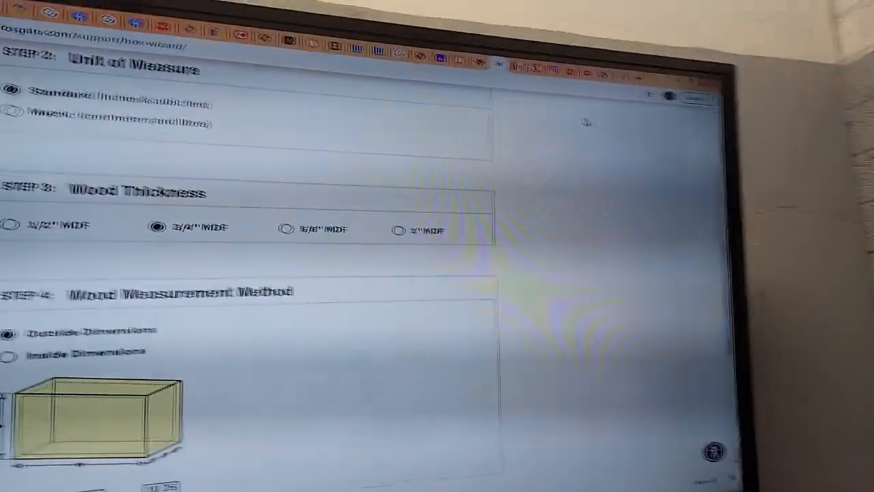
{"action": "scroll", "scroll_direction": "down", "scroll_amount": 3}
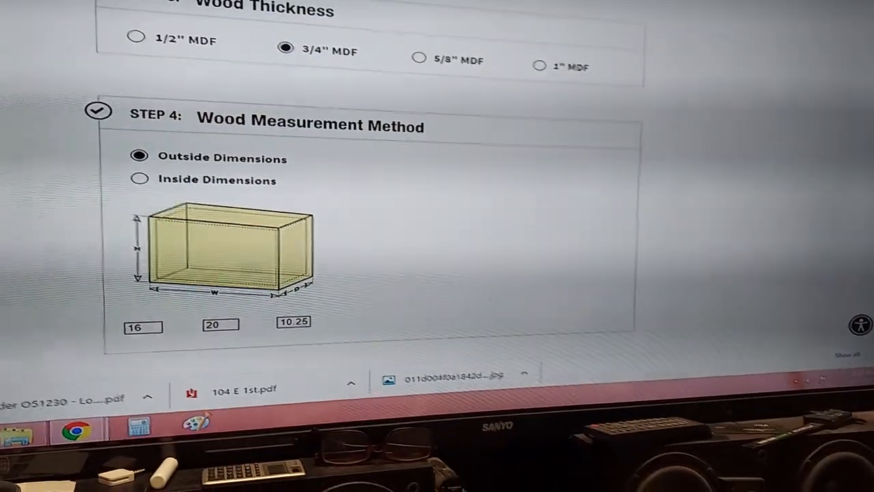
{"action": "scroll", "scroll_direction": "up", "scroll_amount": 3}
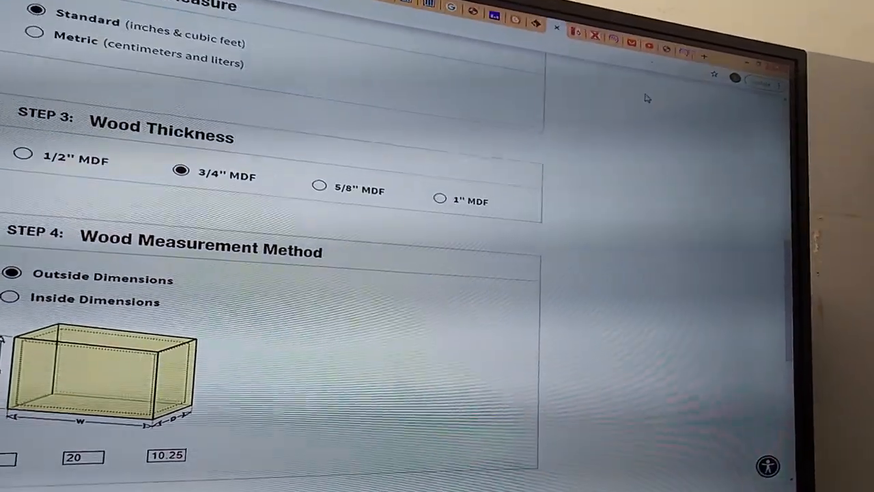
{"action": "scroll", "scroll_direction": "down", "scroll_amount": 3}
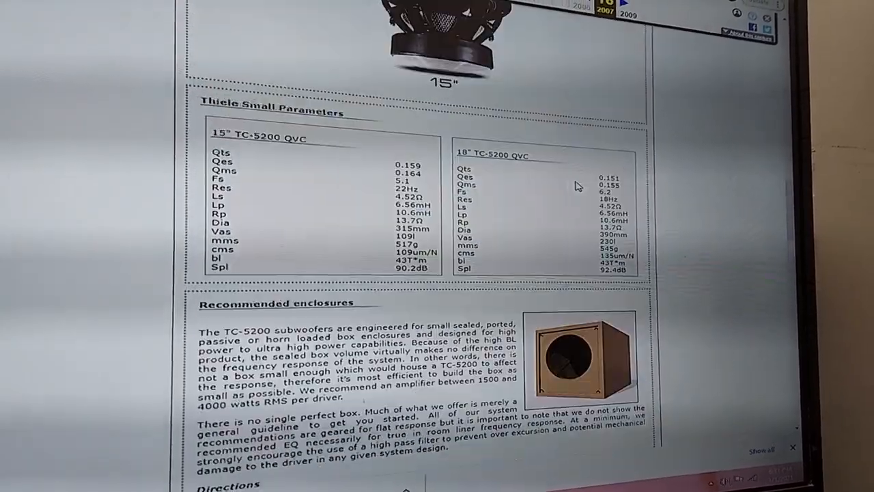
{"action": "scroll", "scroll_direction": "up", "scroll_amount": 3}
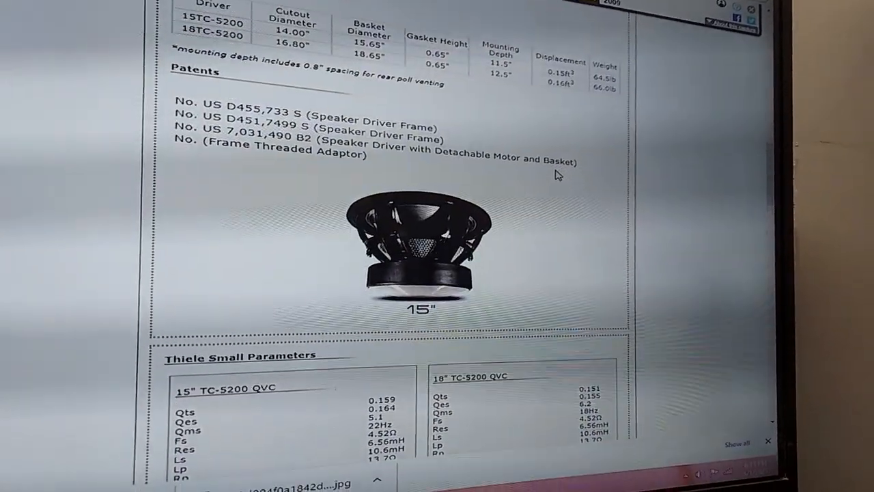
{"action": "scroll", "scroll_direction": "down", "scroll_amount": 3}
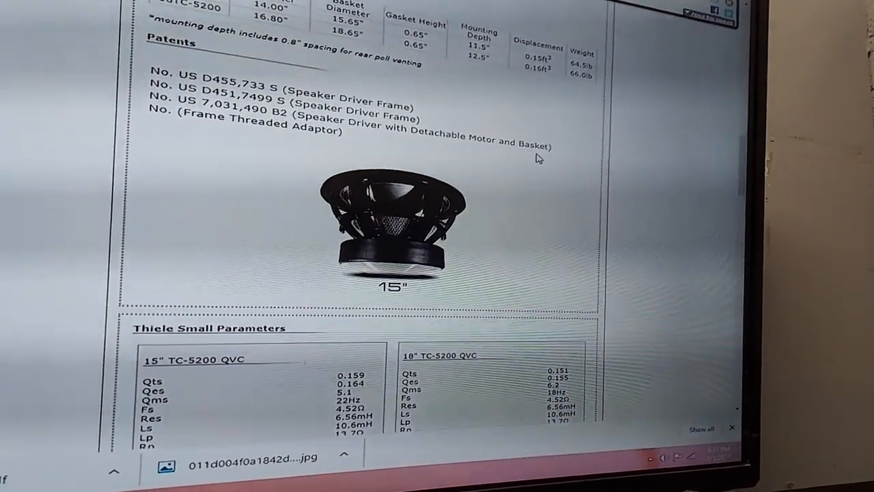
{"action": "scroll", "scroll_direction": "down", "scroll_amount": 3}
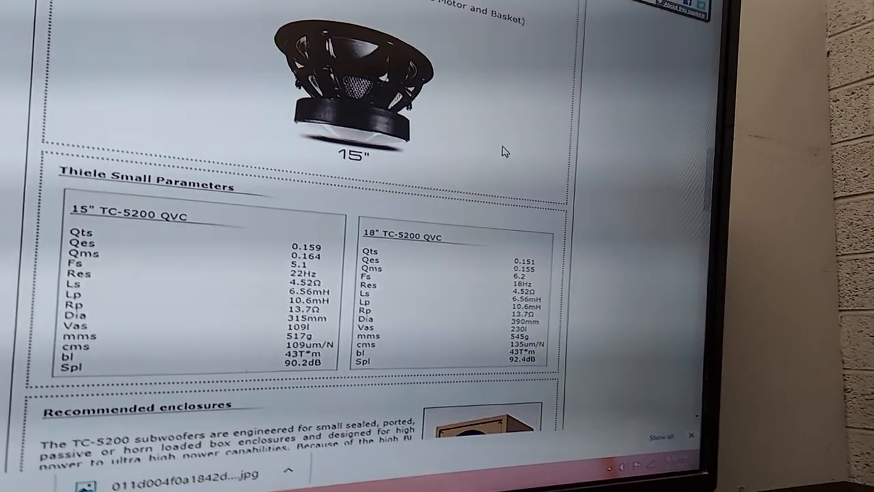
{"action": "scroll", "scroll_direction": "down", "scroll_amount": 3}
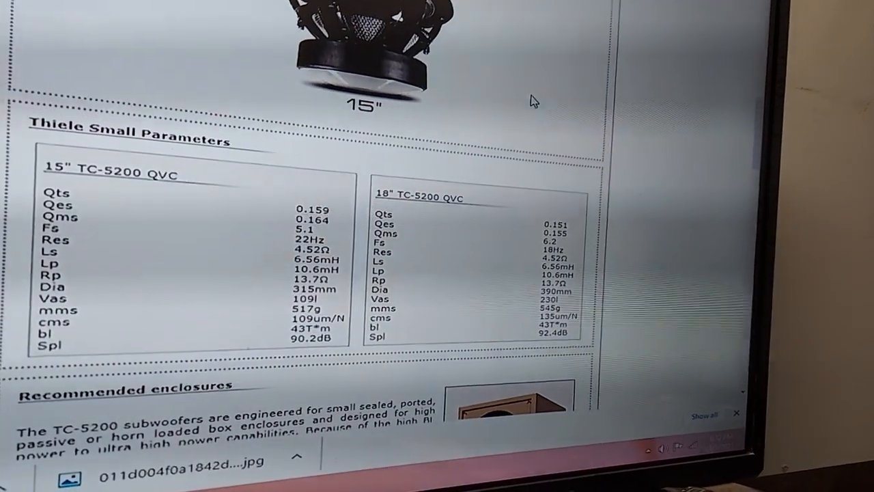
{"action": "scroll", "scroll_direction": "down", "scroll_amount": 3}
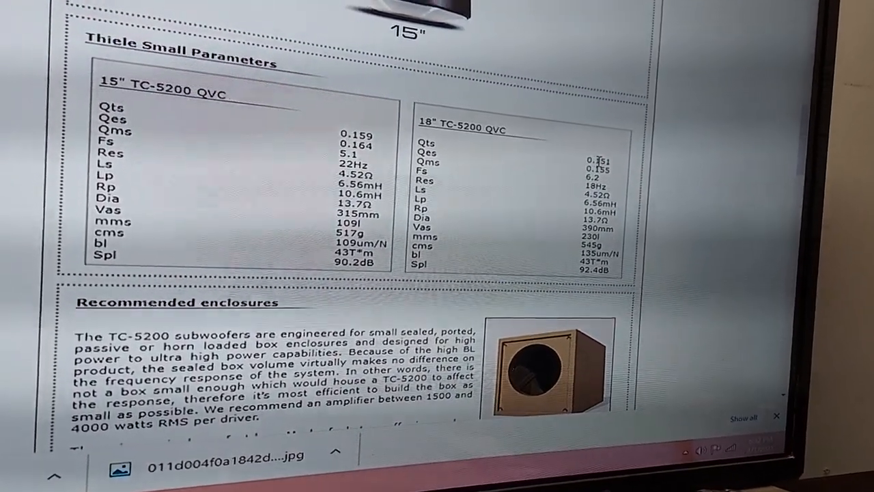
{"action": "scroll", "scroll_direction": "up", "scroll_amount": 3}
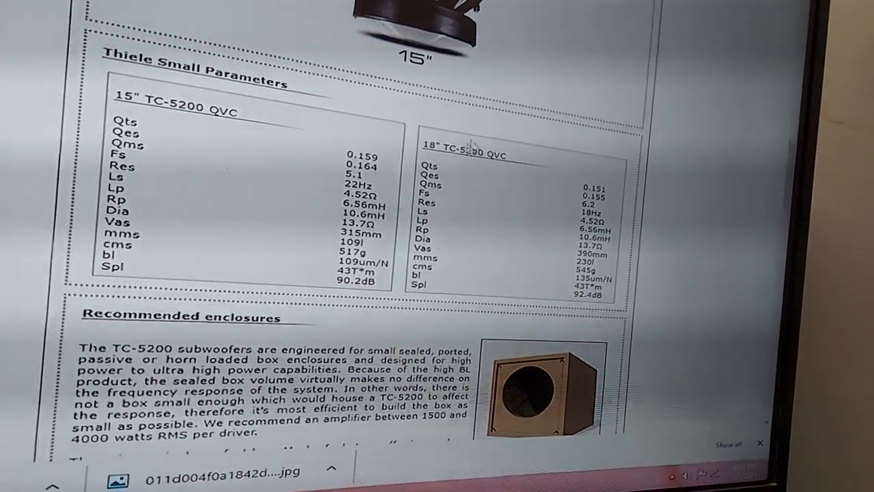
{"action": "scroll", "scroll_direction": "down", "scroll_amount": 3}
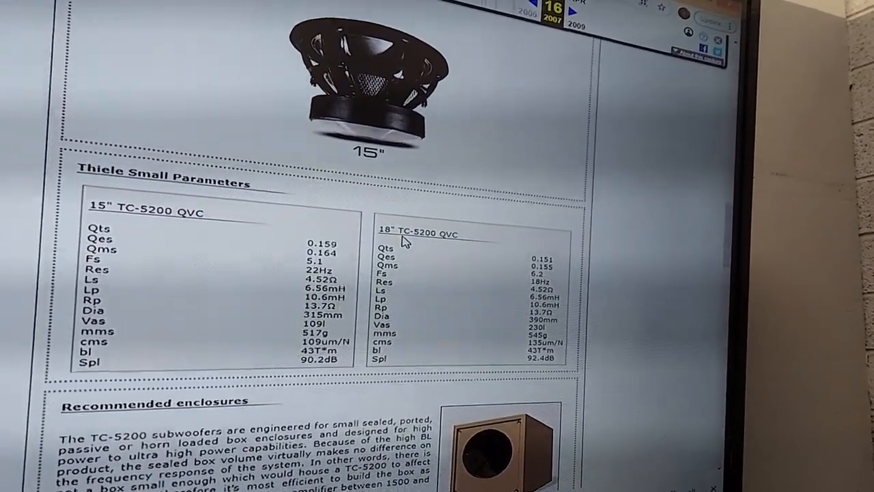
{"action": "scroll", "scroll_direction": "down", "scroll_amount": 3}
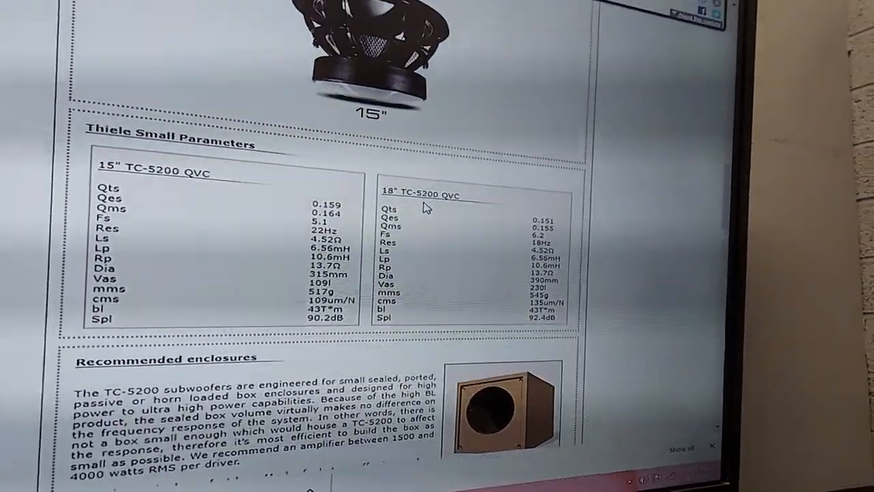
{"action": "scroll", "scroll_direction": "down", "scroll_amount": 3}
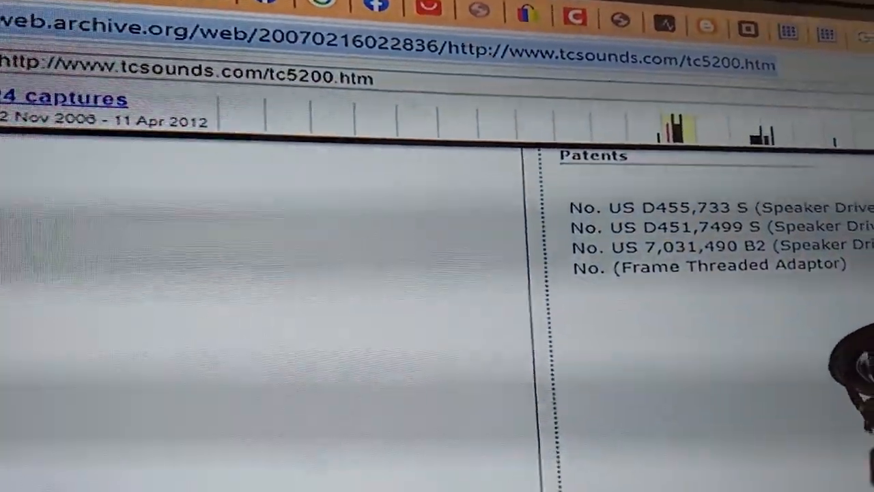
{"action": "scroll", "scroll_direction": "down", "scroll_amount": 3}
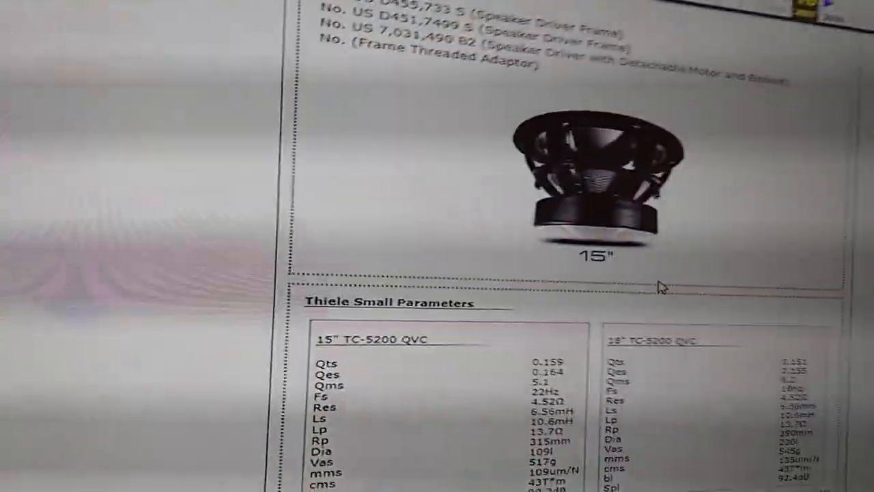
{"action": "scroll", "scroll_direction": "down", "scroll_amount": 3}
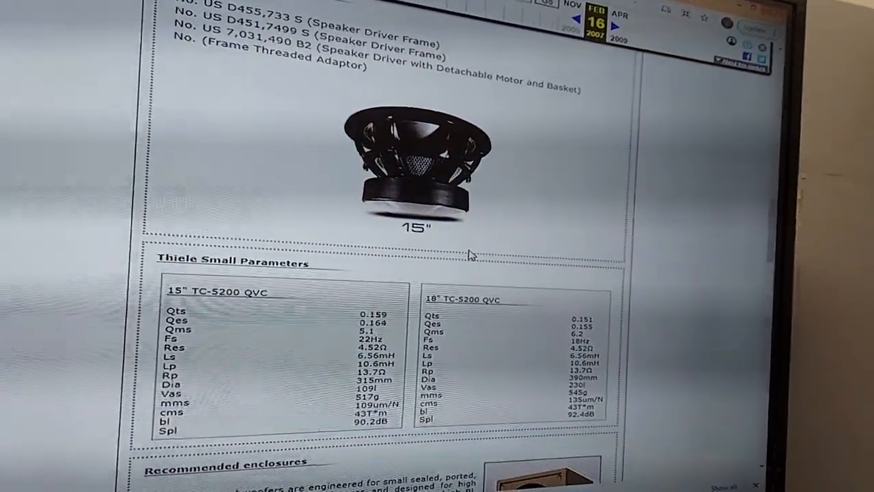
{"action": "scroll", "scroll_direction": "down", "scroll_amount": 3}
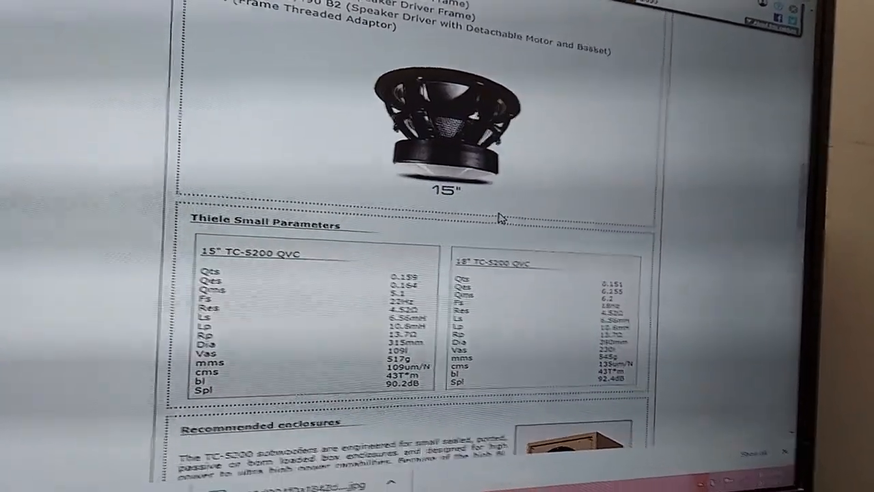
{"action": "scroll", "scroll_direction": "down", "scroll_amount": 3}
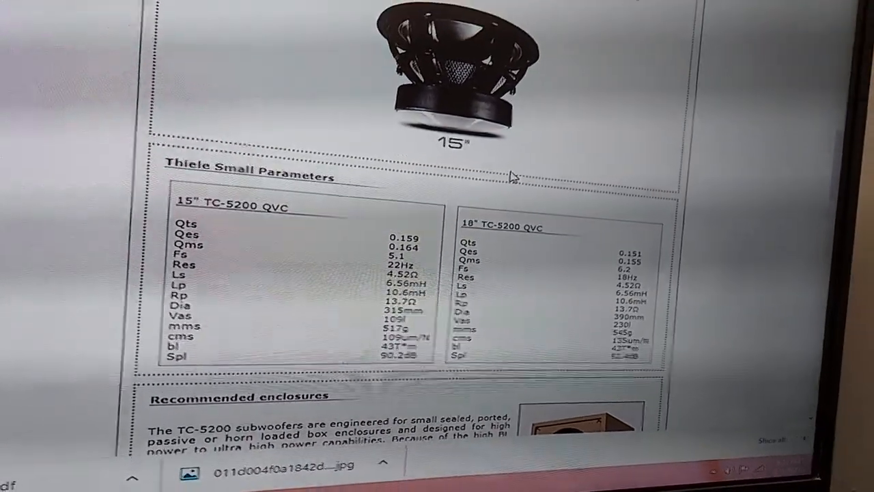
{"action": "scroll", "scroll_direction": "up", "scroll_amount": 3}
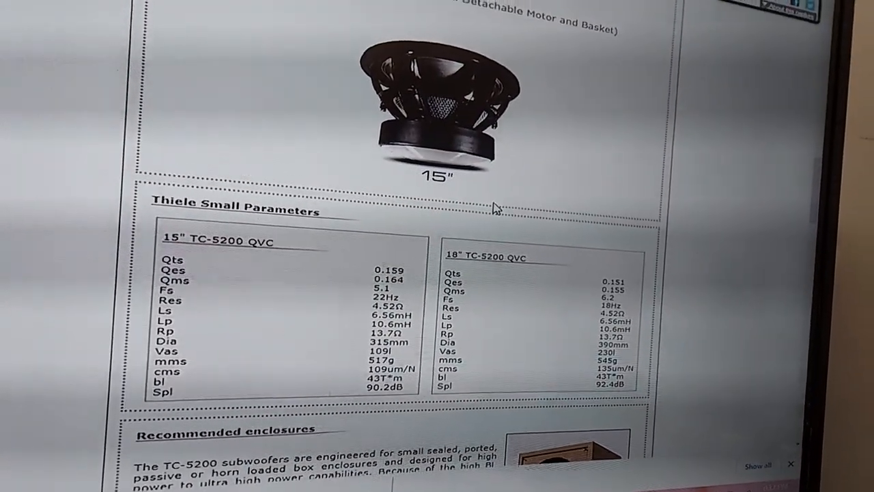
{"action": "scroll", "scroll_direction": "up", "scroll_amount": 3}
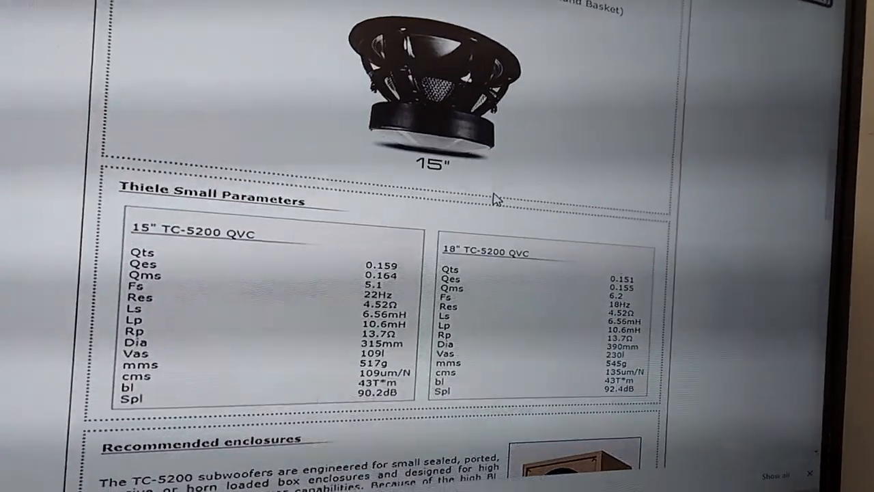
{"action": "scroll", "scroll_direction": "up", "scroll_amount": 3}
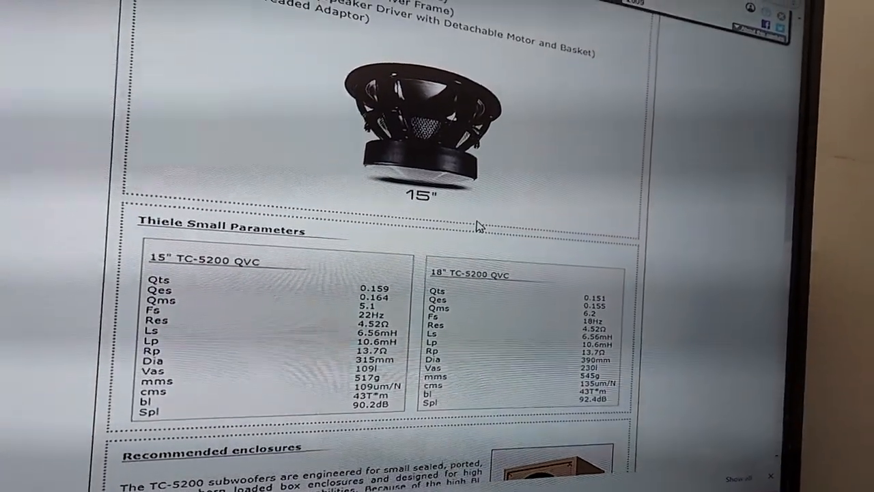
{"action": "scroll", "scroll_direction": "up", "scroll_amount": 3}
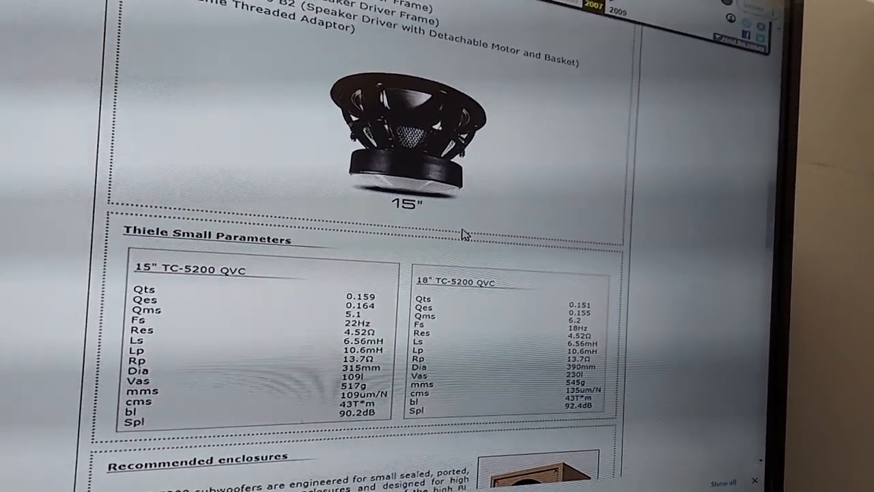
{"action": "scroll", "scroll_direction": "down", "scroll_amount": 3}
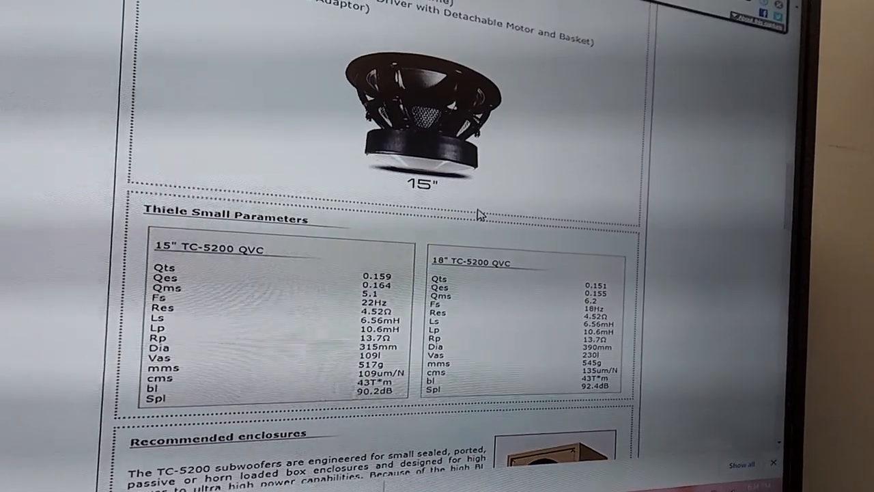
{"action": "scroll", "scroll_direction": "up", "scroll_amount": 3}
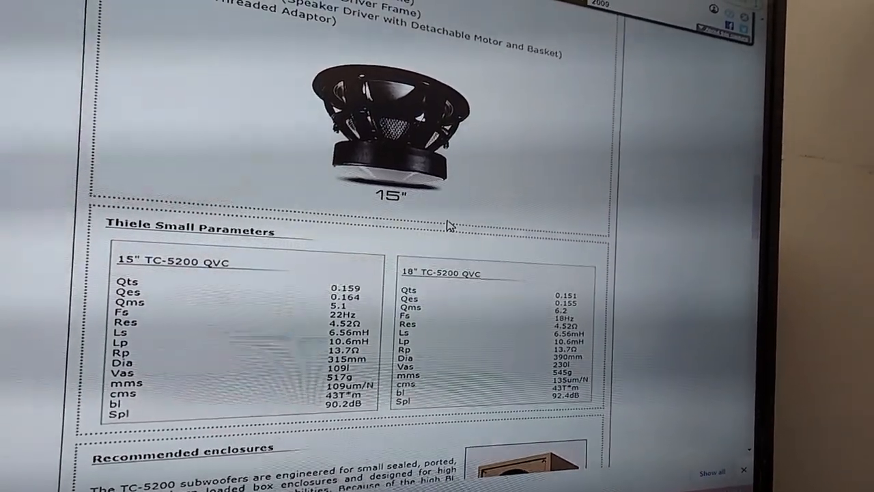
{"action": "scroll", "scroll_direction": "down", "scroll_amount": 3}
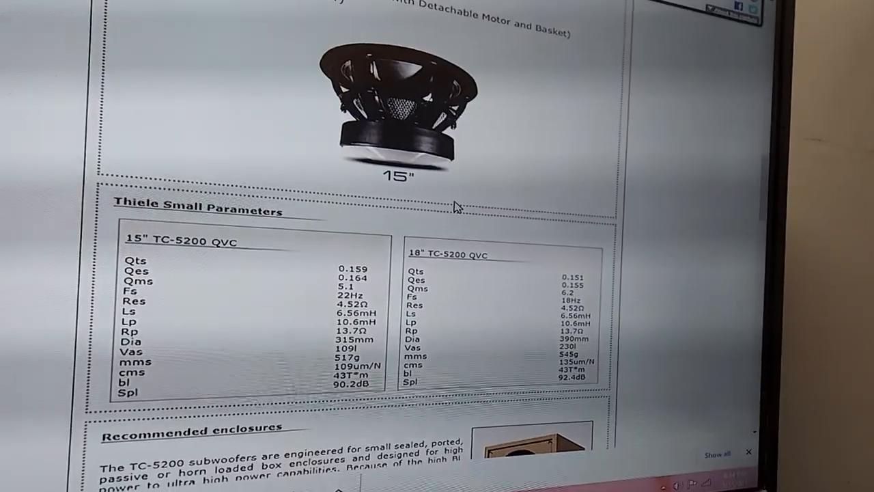